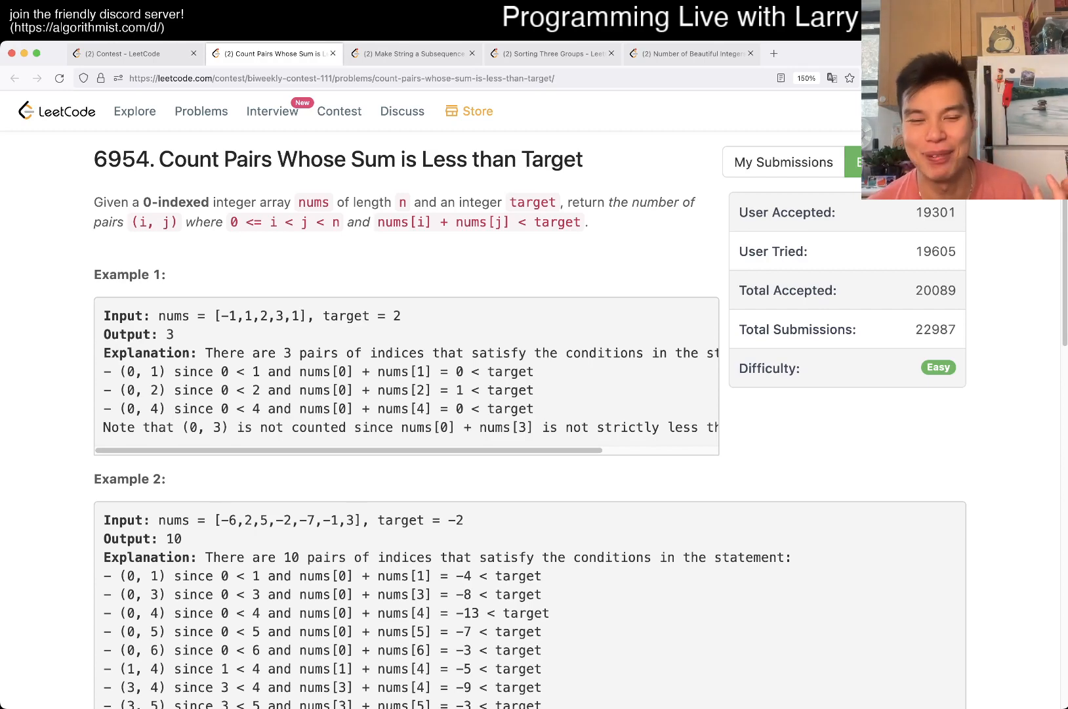
Step: Review the array length constraint and visit the contest ranking page
{"action": "scroll", "scroll_direction": "down", "scroll_amount": 3}
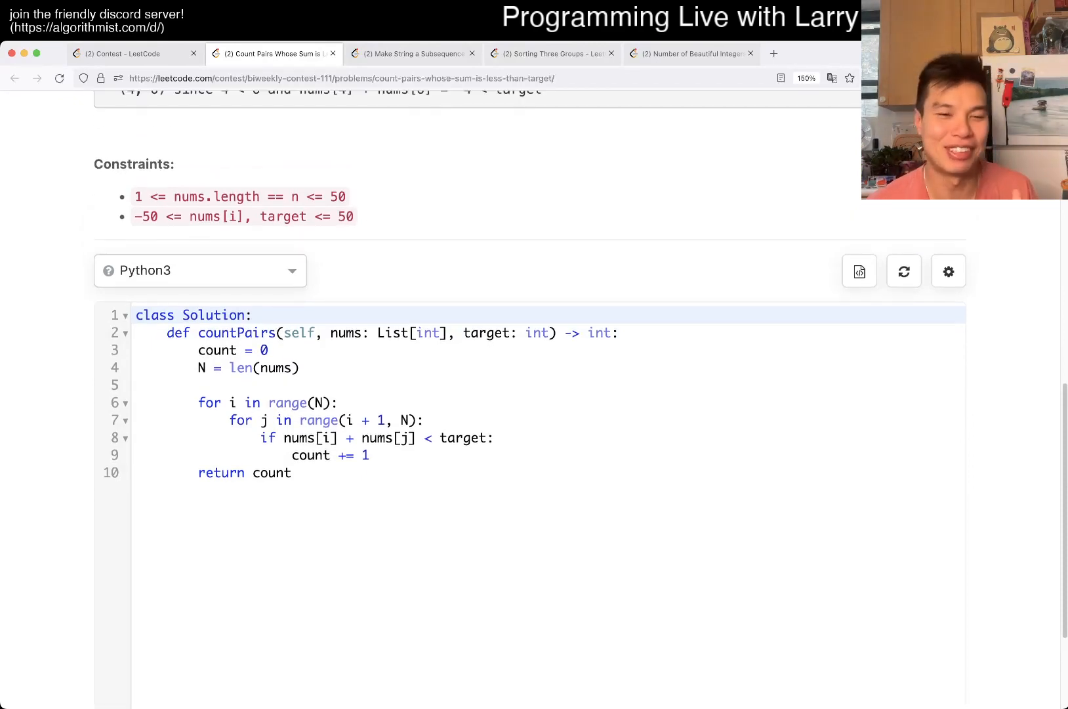
{"action": "left_click_drag", "start_coordinate": [134, 197], "coordinate": [345, 197]}
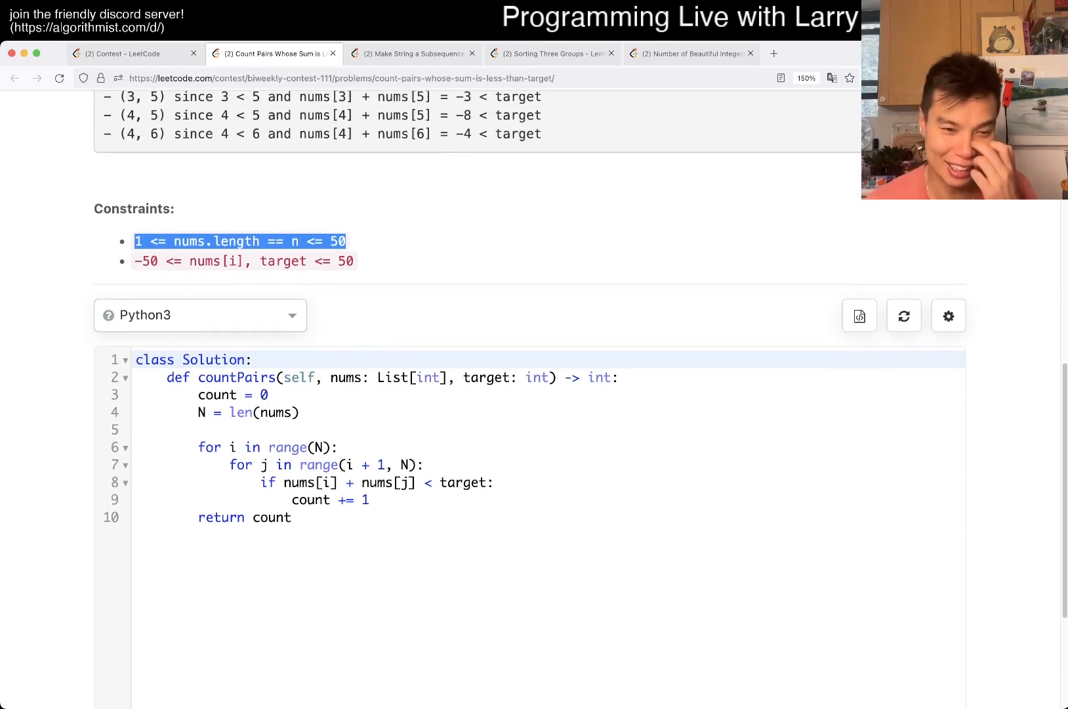
{"action": "left_click", "coordinate": [129, 53]}
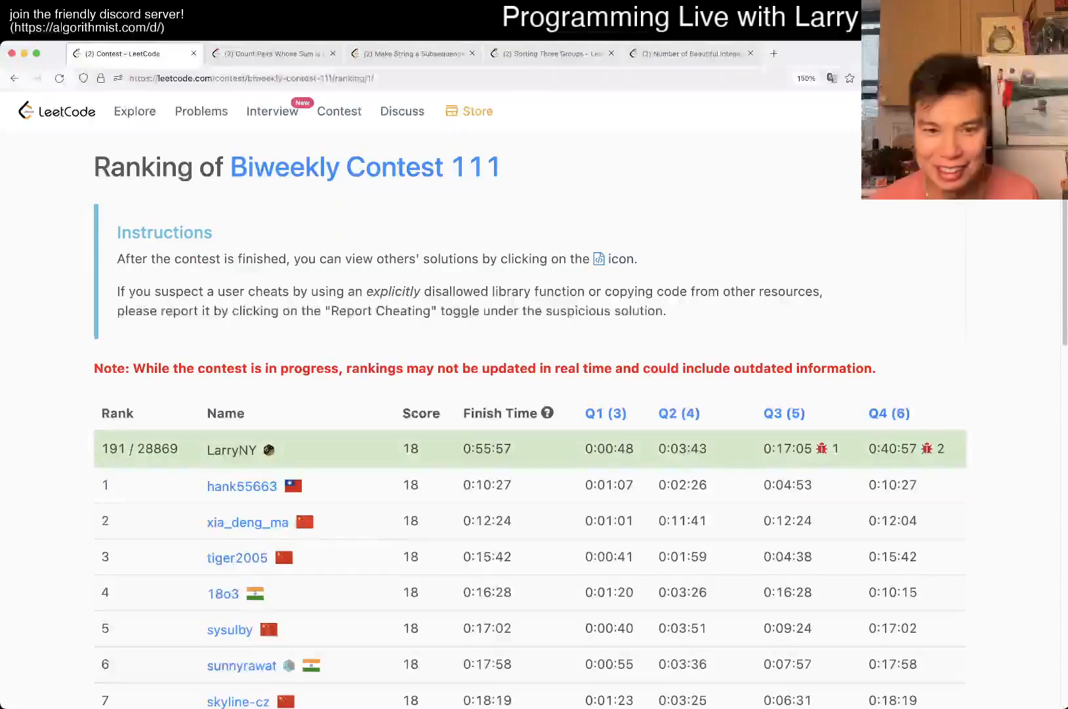
{"action": "left_click", "coordinate": [272, 53]}
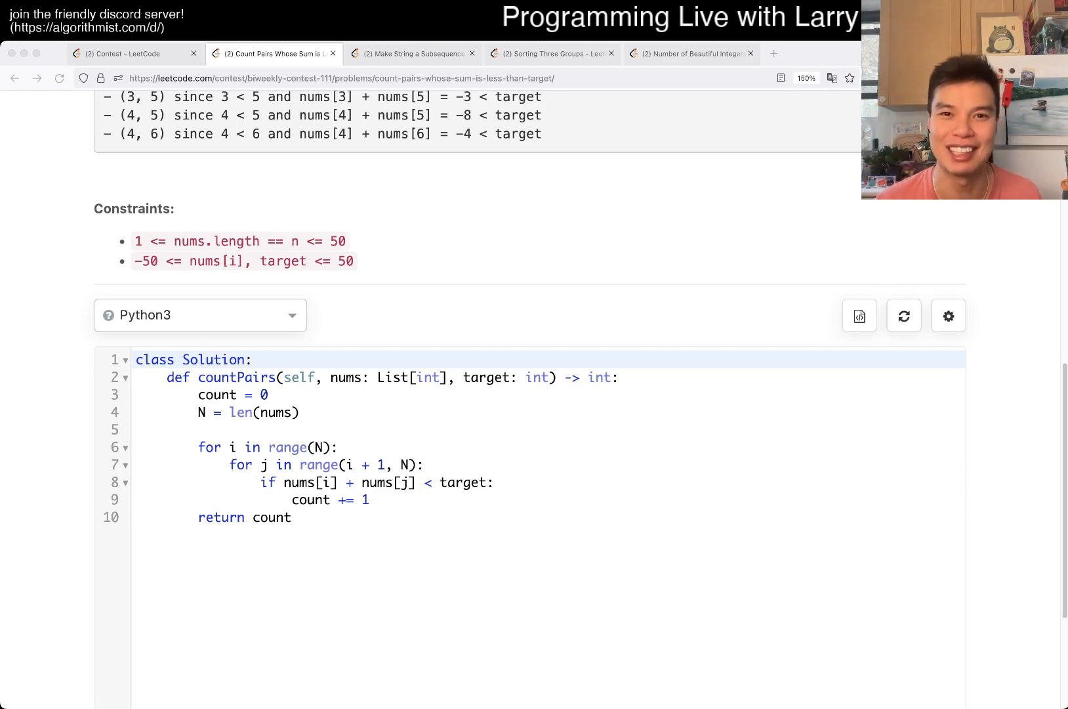
Step: Open Count Pairs Whose Sum is Less than Target from the contest and scroll to the editor
{"action": "left_click", "coordinate": [131, 53]}
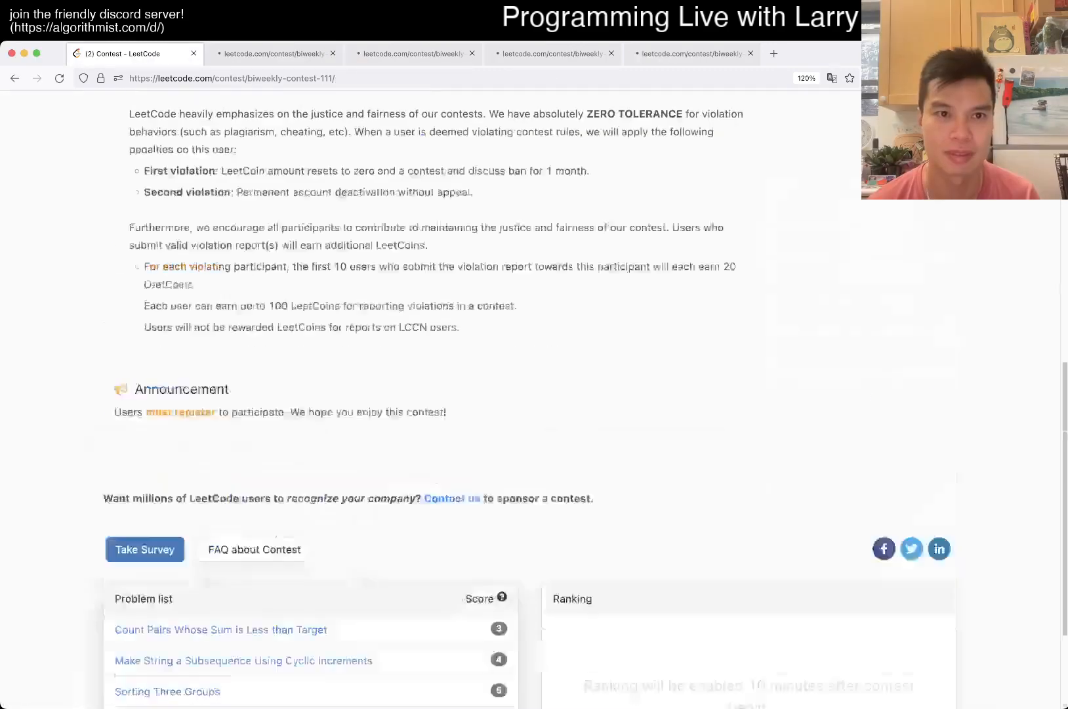
{"action": "left_click", "coordinate": [219, 628]}
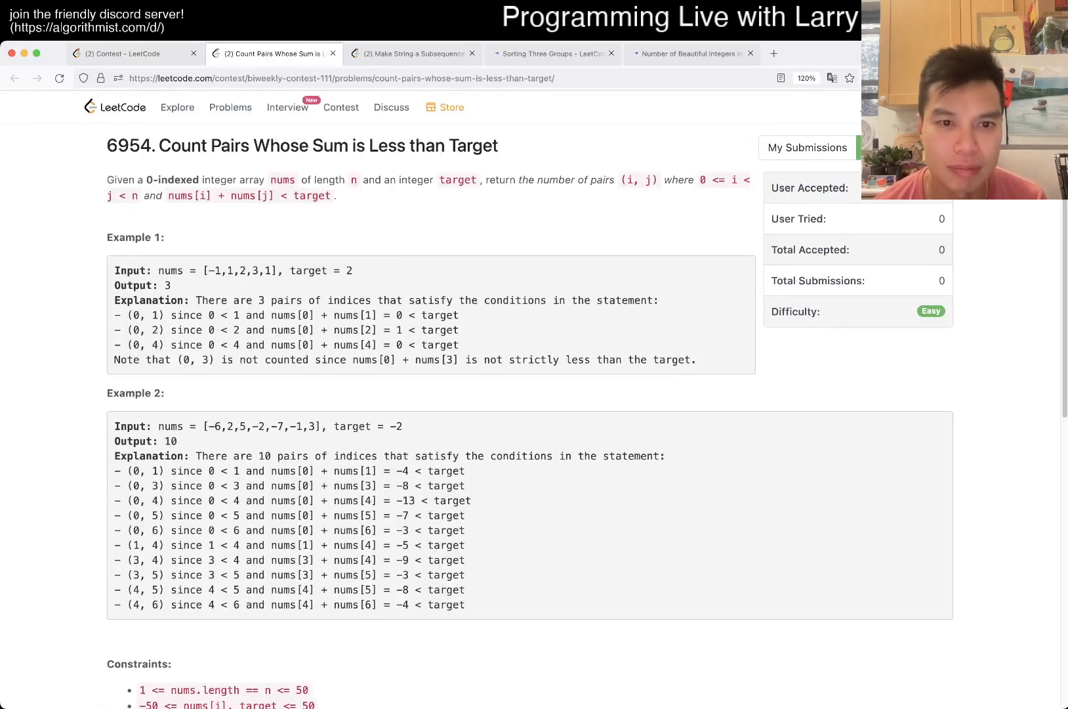
{"action": "scroll", "scroll_direction": "down", "scroll_amount": 3}
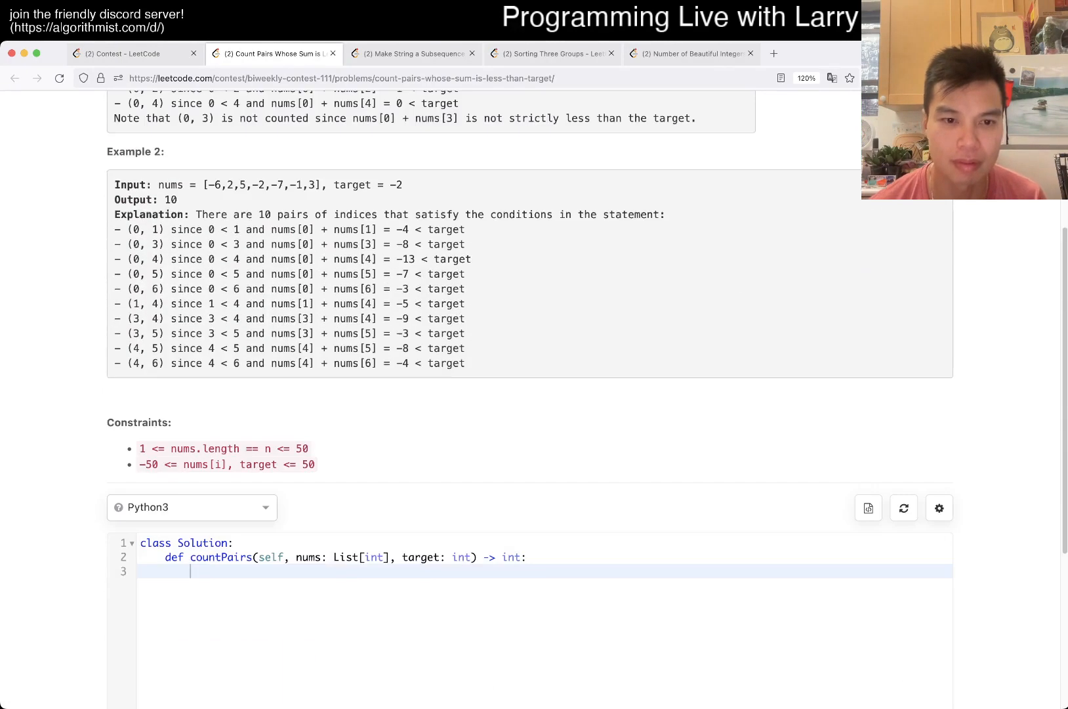
Step: Initialize count = 0 and write nested loops over i and j in range(i + 1, N)
{"action": "type", "text": "count = 0"}
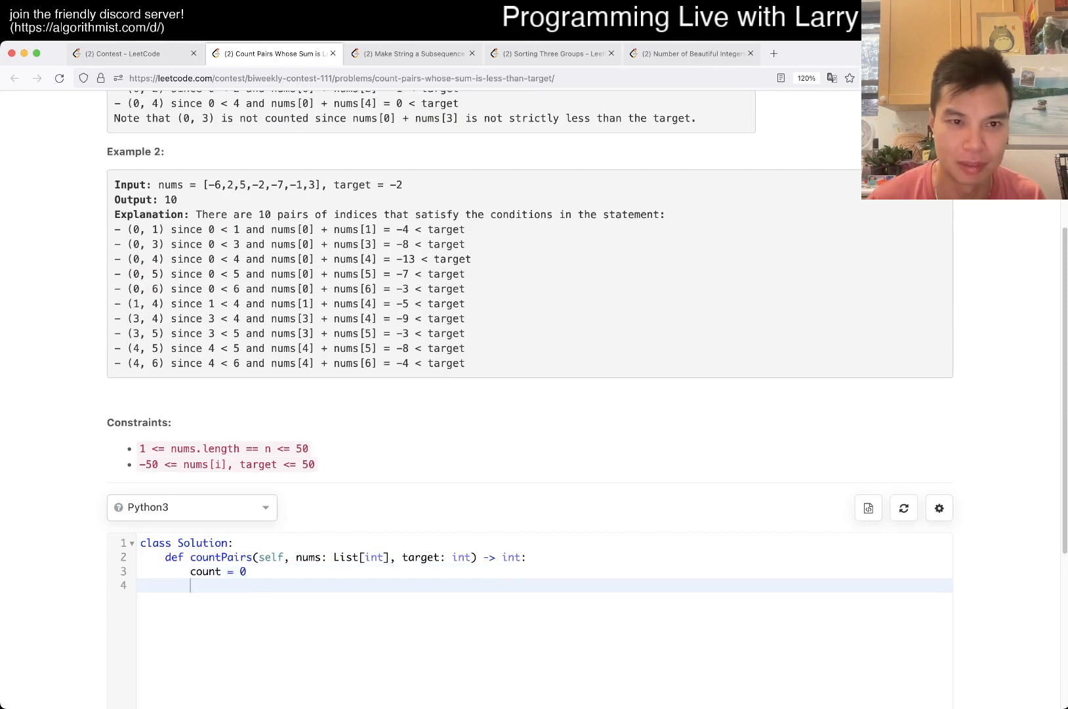
{"action": "type", "text": "for i in rain"}
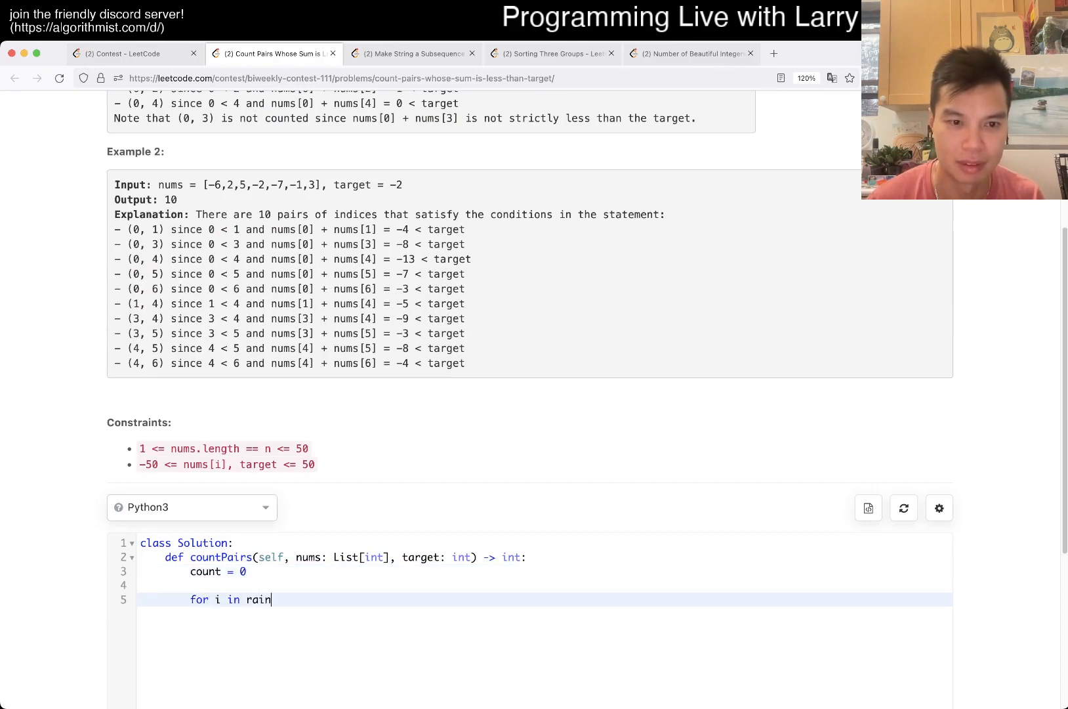
{"action": "key", "text": "Backspace"}
{"action": "type", "text": "ge(N):"}
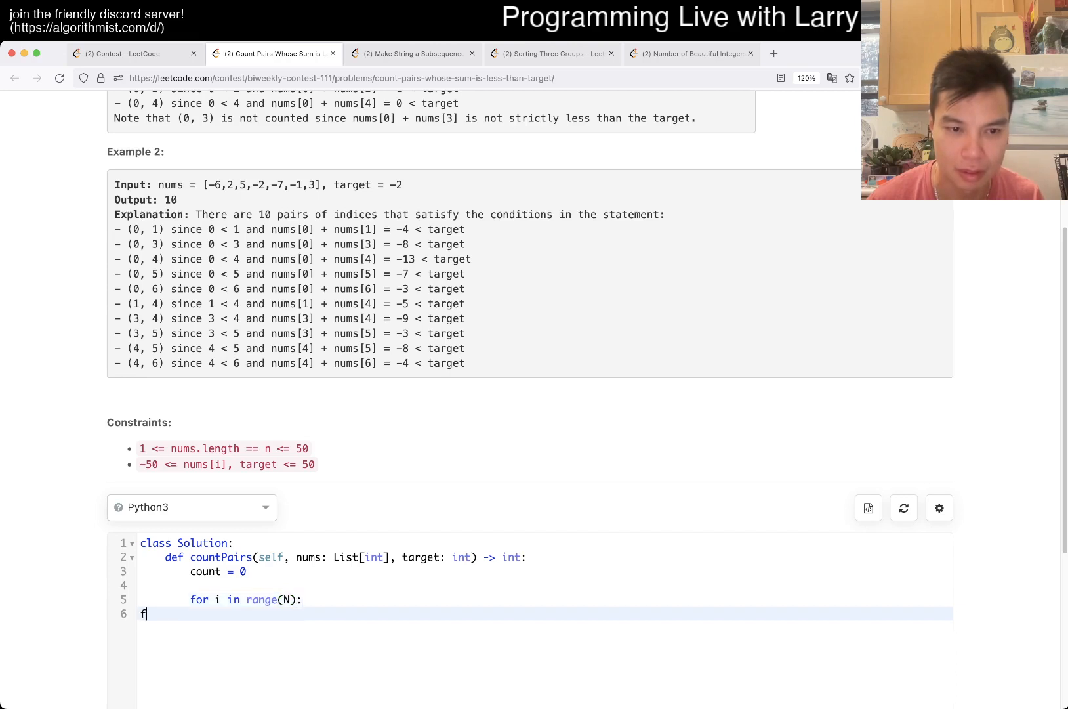
{"action": "type", "text": "or j in ran"}
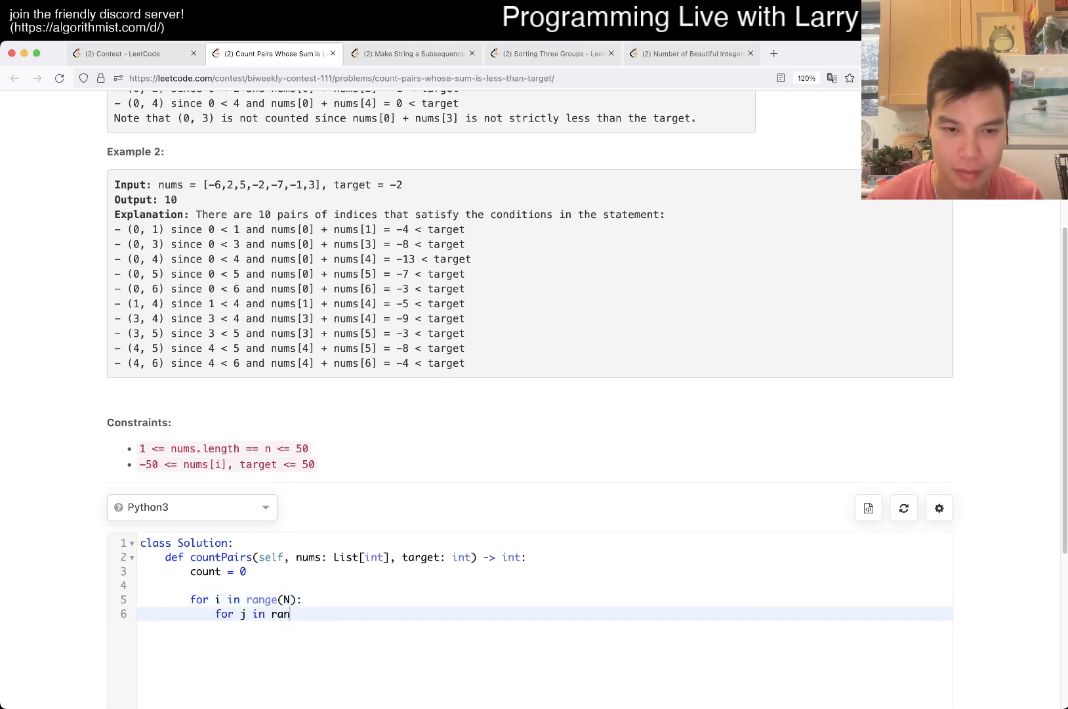
{"action": "type", "text": "ge(i + 1, N):"}
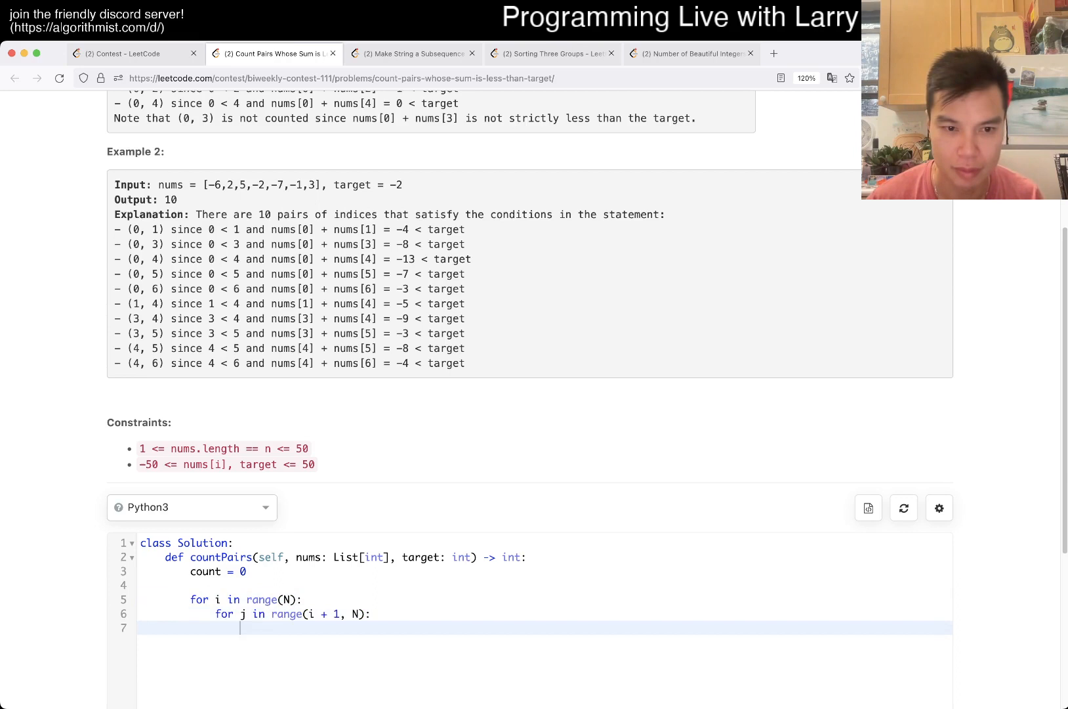
Step: Add the nums[i] + nums[j] < target check, count += 1, return count, and N = len(nums)
{"action": "type", "text": "if nums[i]"}
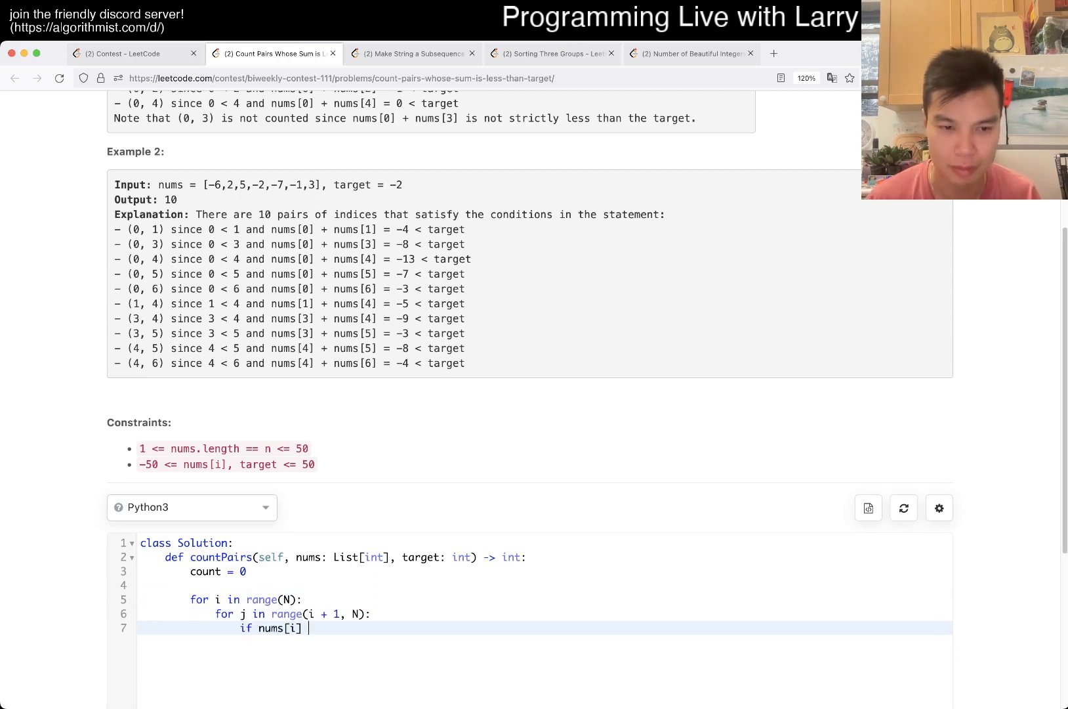
{"action": "type", "text": "+ nums[j]"}
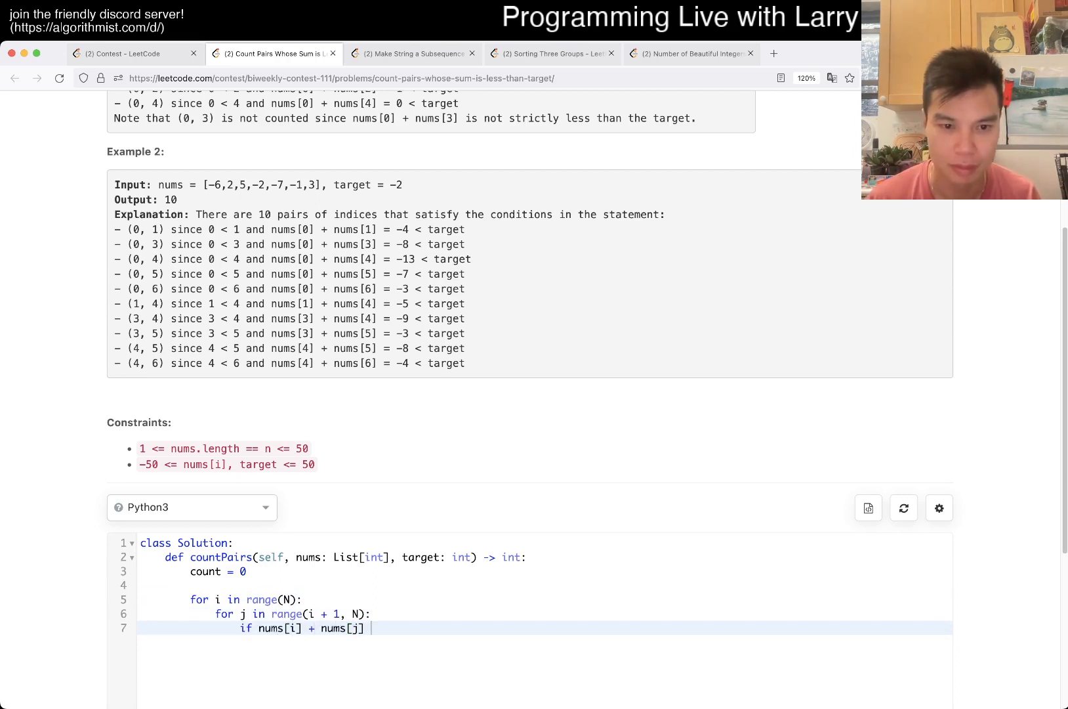
{"action": "type", "text": "< target"}
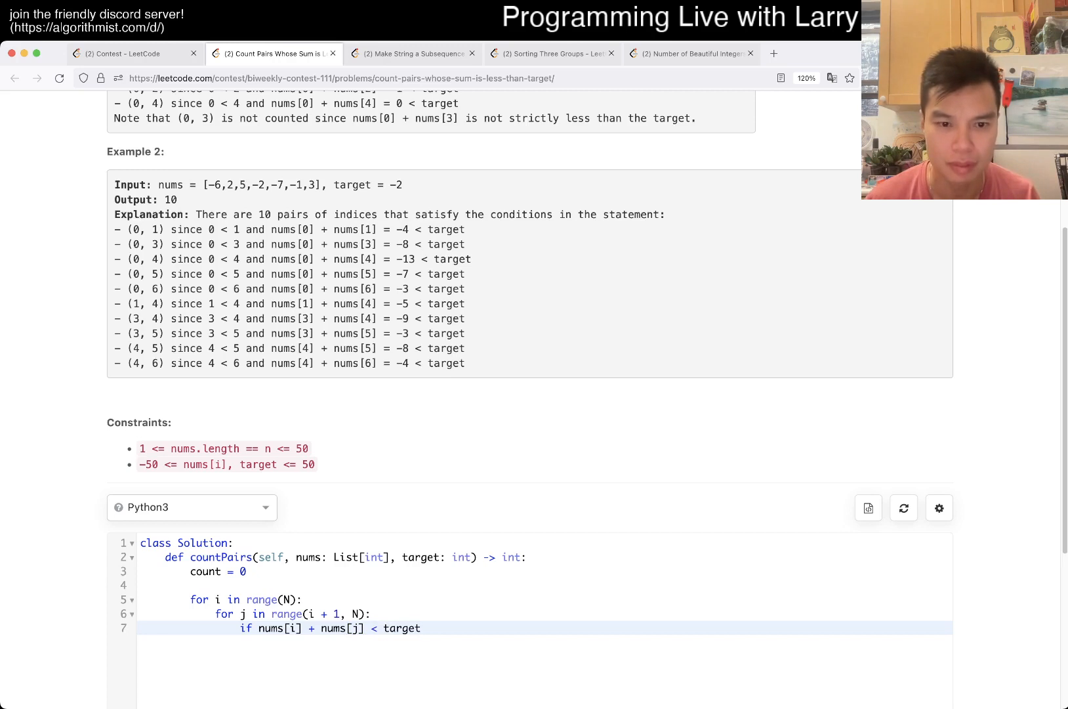
{"action": "type", "text": "count += 1"}
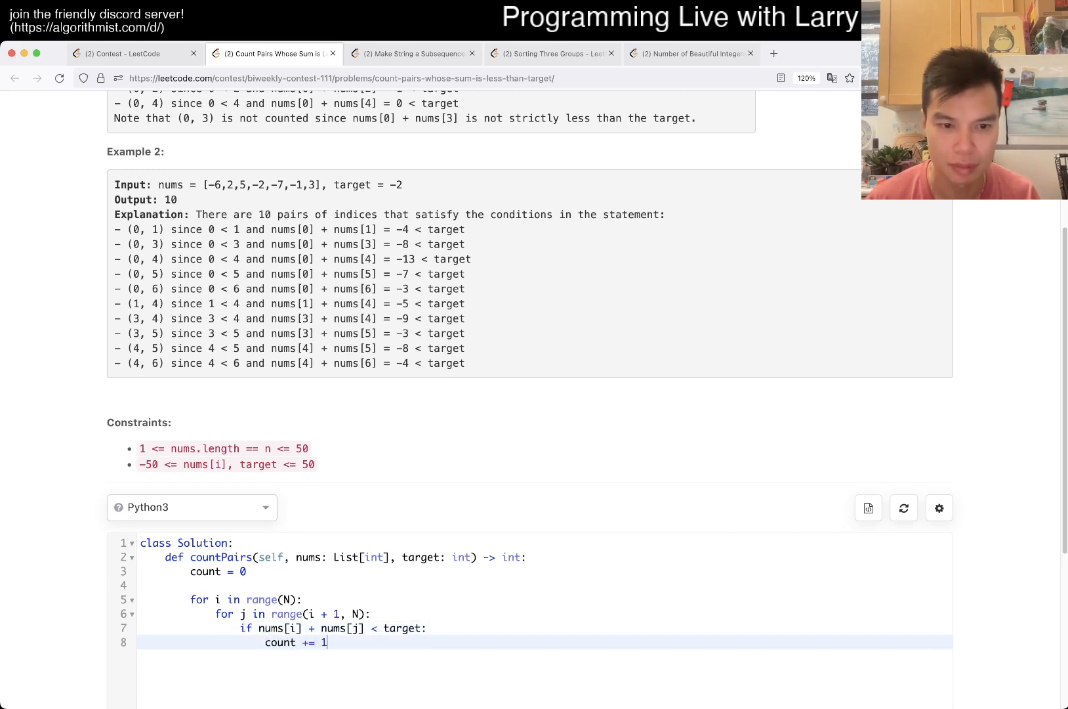
{"action": "type", "text": "return count"}
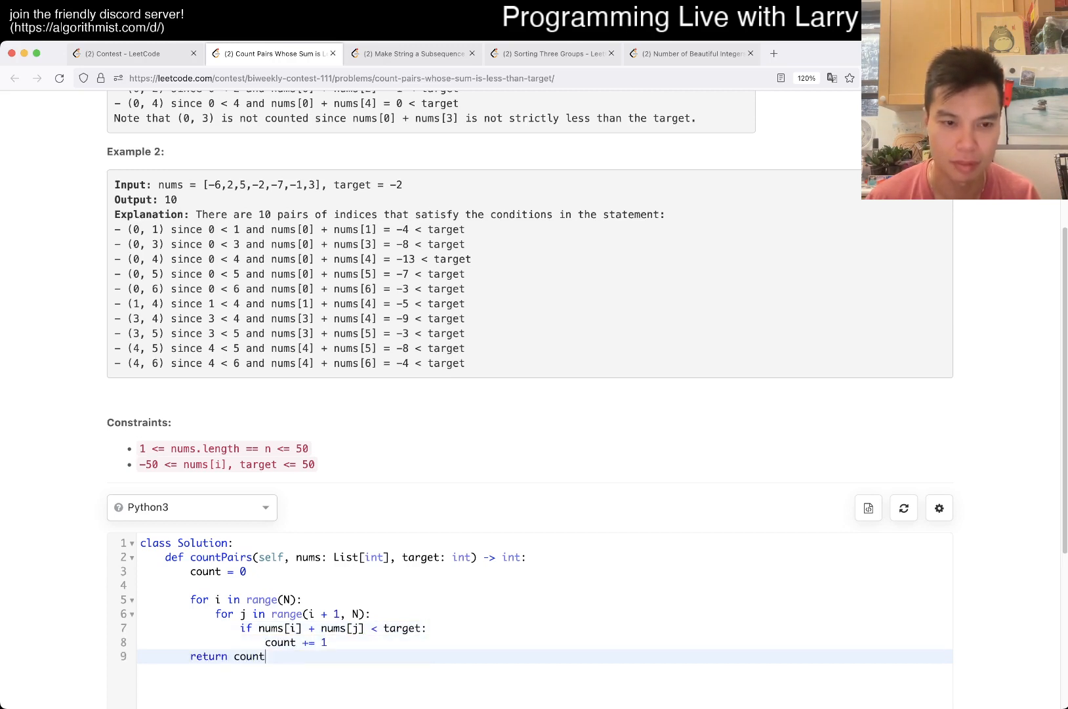
{"action": "type", "text": "N = len"}
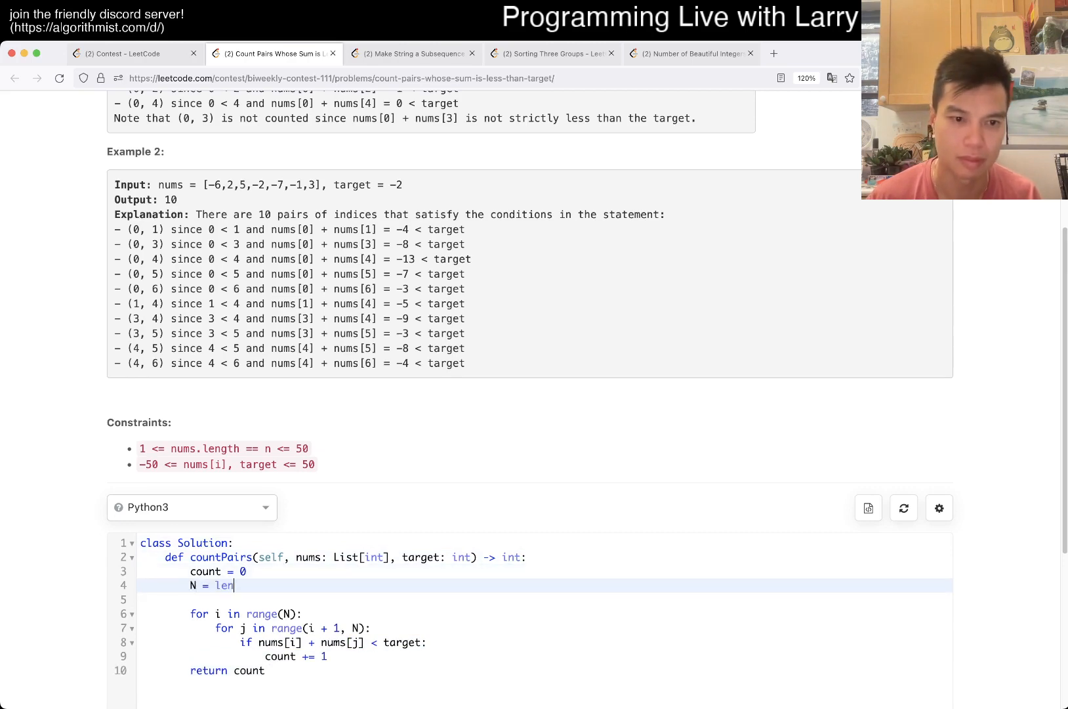
{"action": "type", "text": "(nums)"}
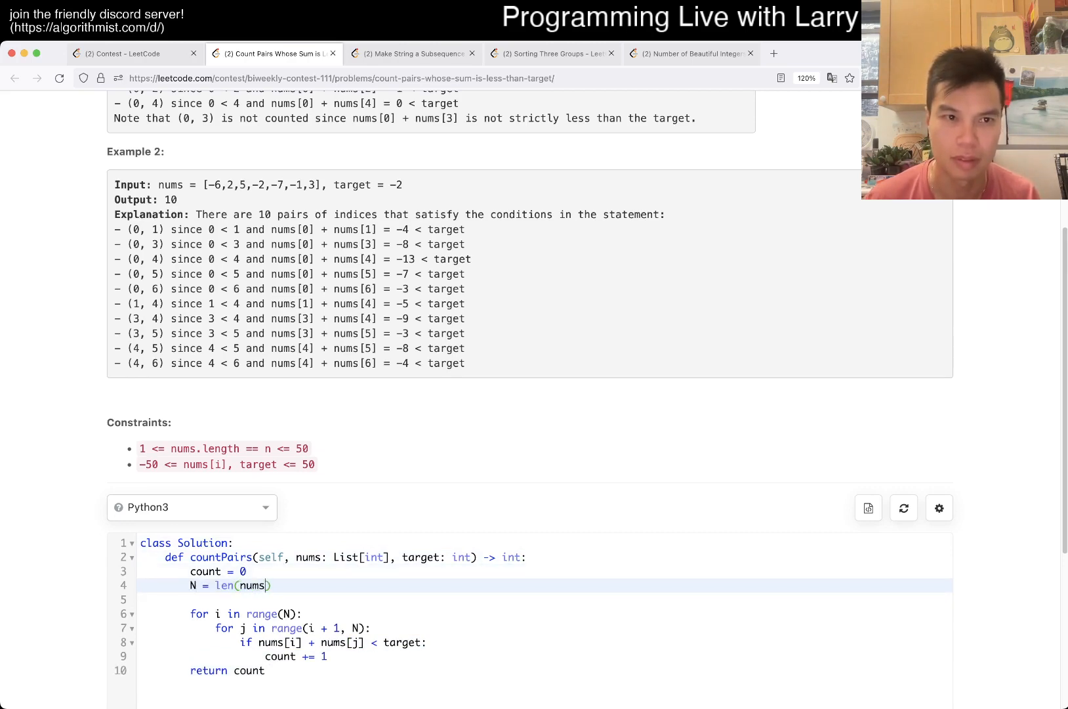
{"action": "scroll", "scroll_direction": "down", "scroll_amount": 3}
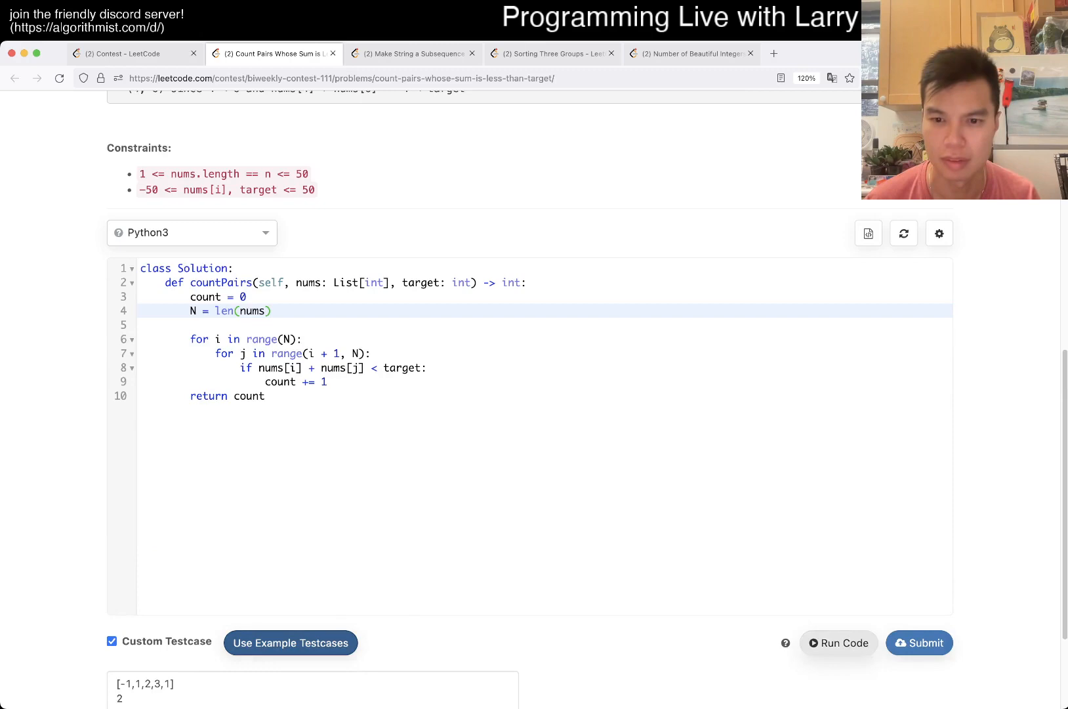